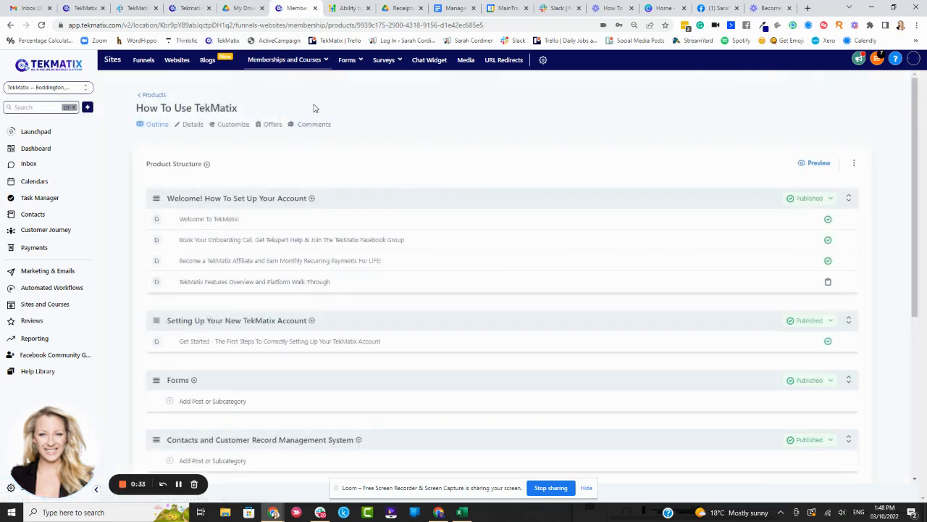
mouse_move(191, 92)
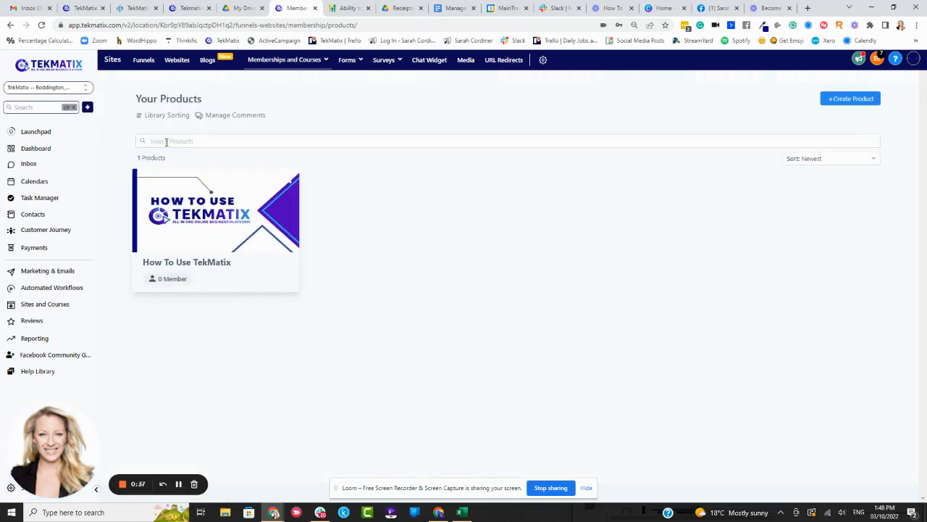
Open the How To Use TekMatix course, check its empty comments, and begin Add Post.
left_click(285, 60)
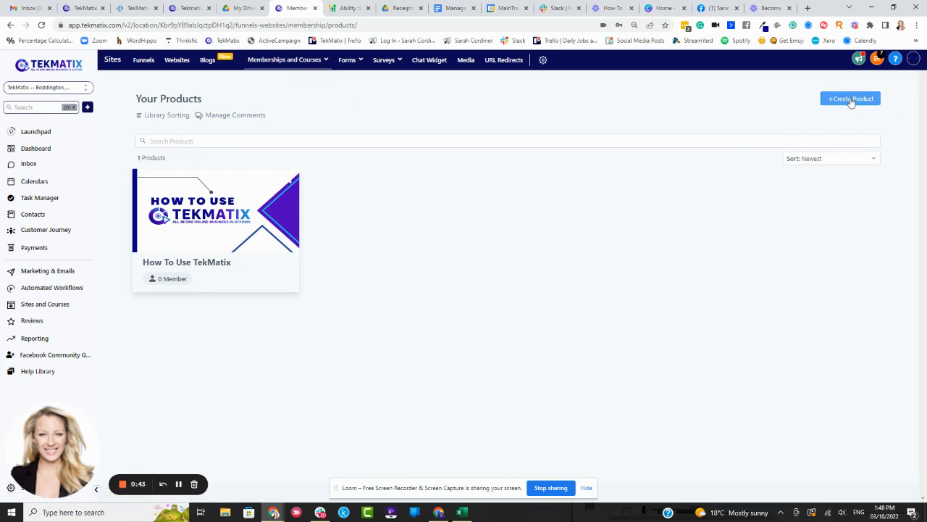
mouse_move(366, 228)
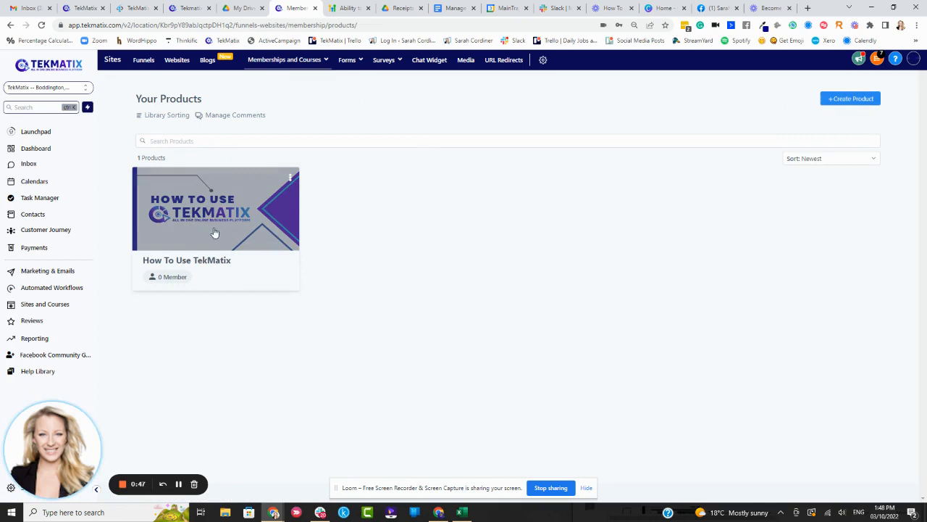
left_click(216, 208)
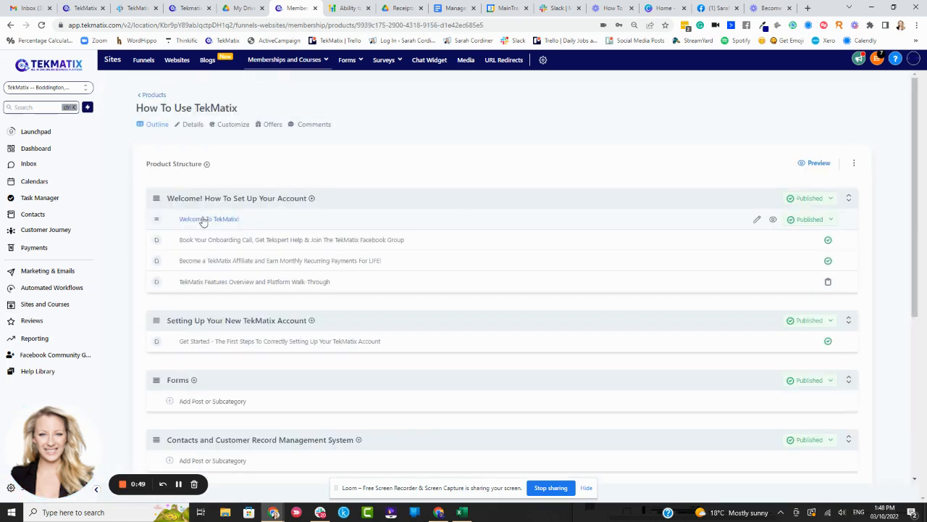
mouse_move(435, 181)
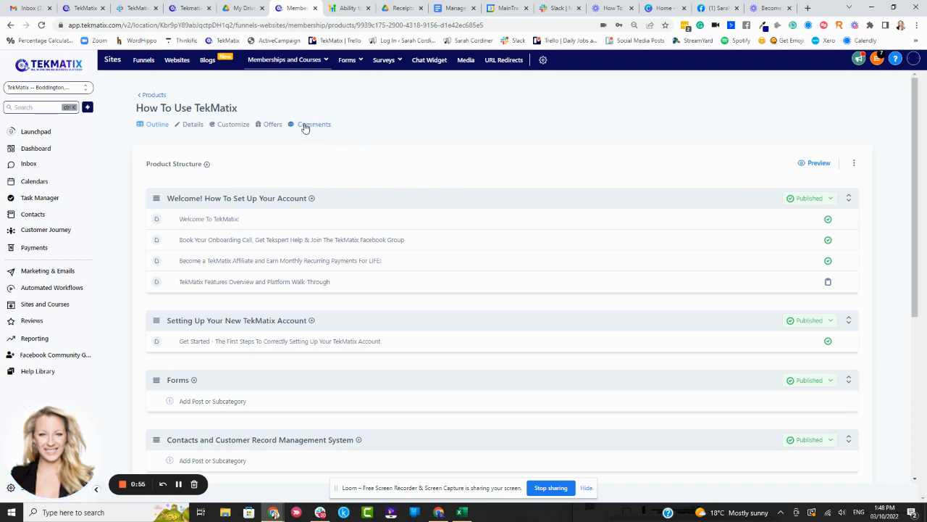
left_click(315, 124)
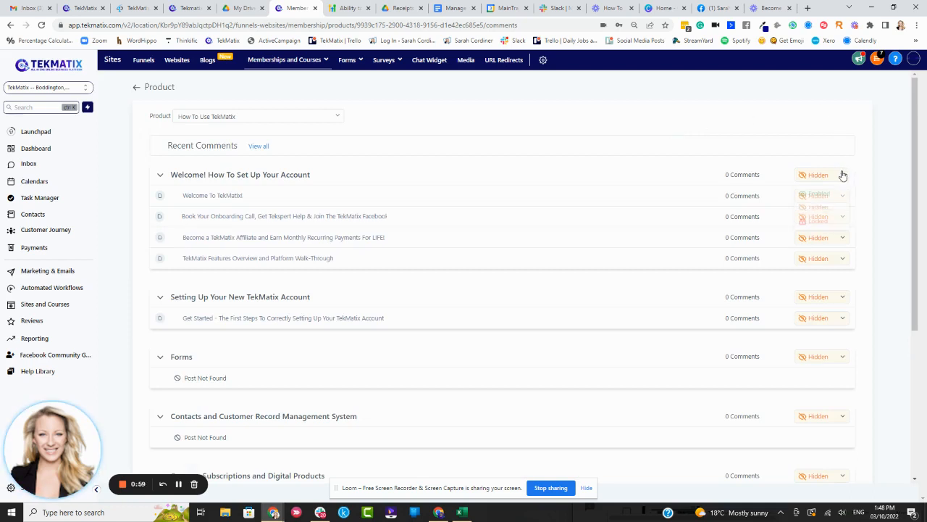
left_click(819, 175)
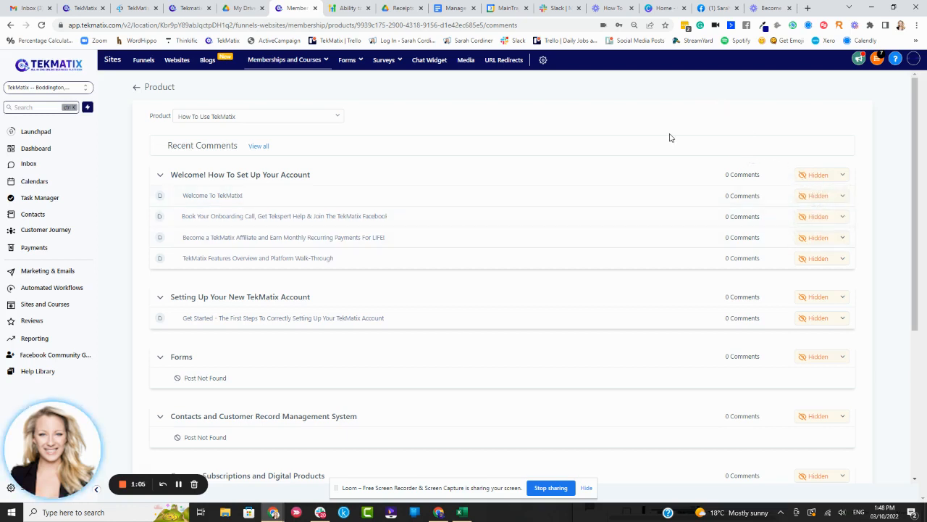
mouse_move(233, 87)
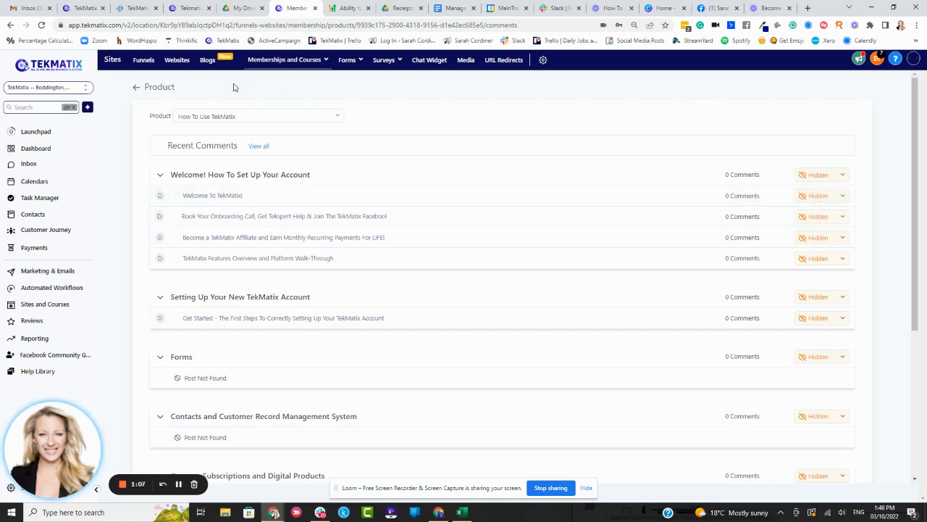
mouse_move(303, 123)
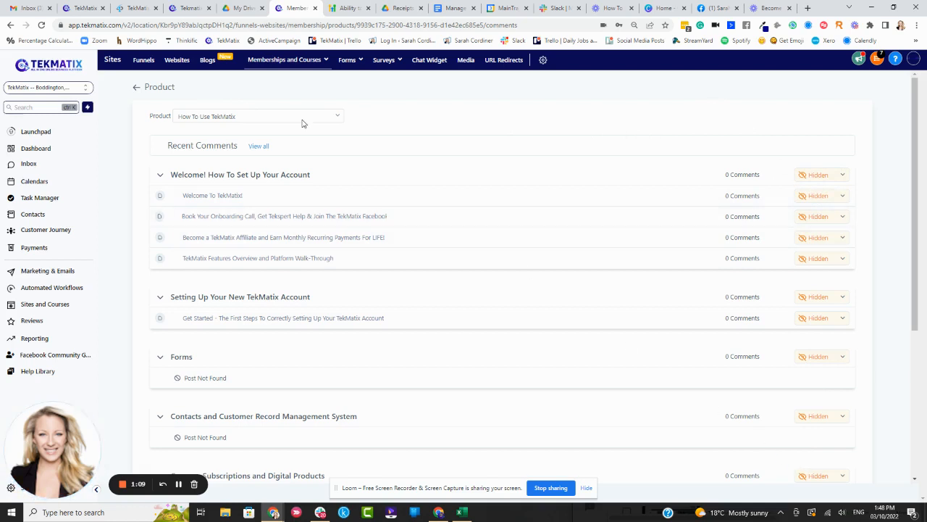
left_click(136, 87)
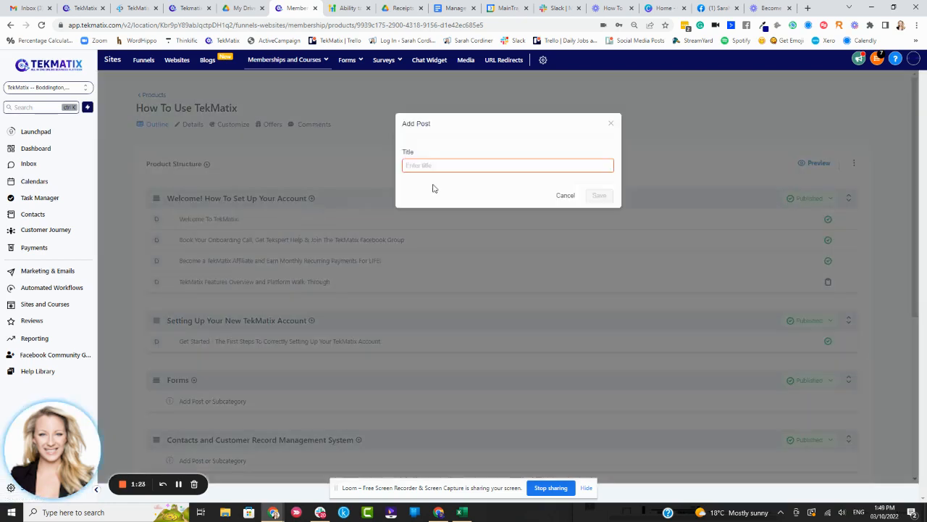
Title the new post 'Discussion Area' and save it.
type("Discu")
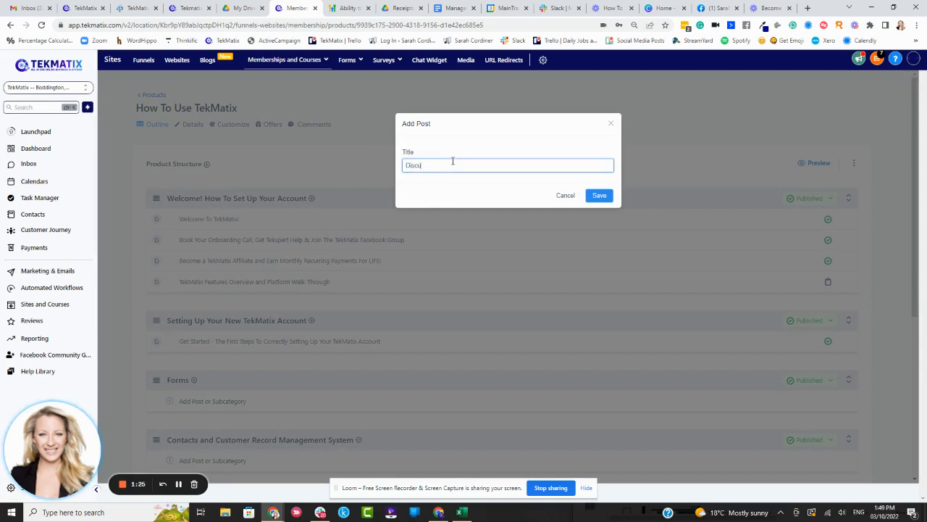
type("Discussion Area")
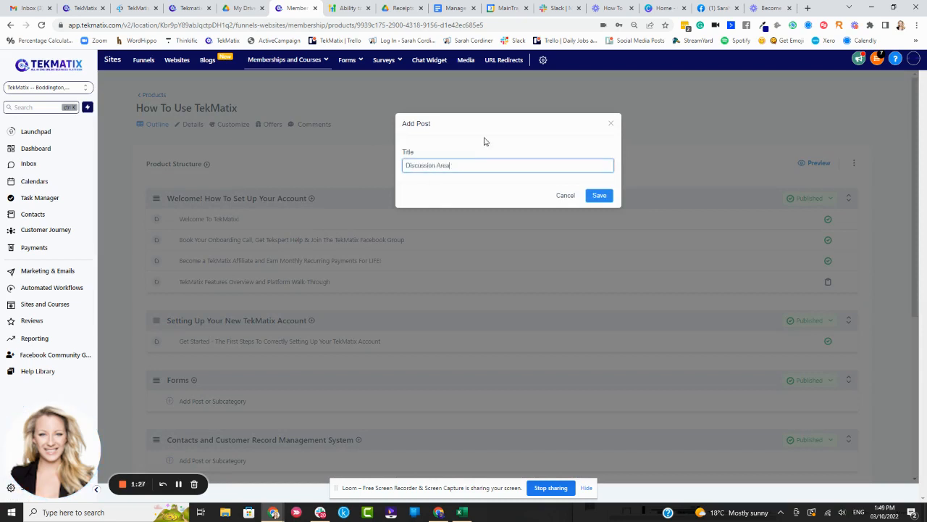
left_click(598, 195)
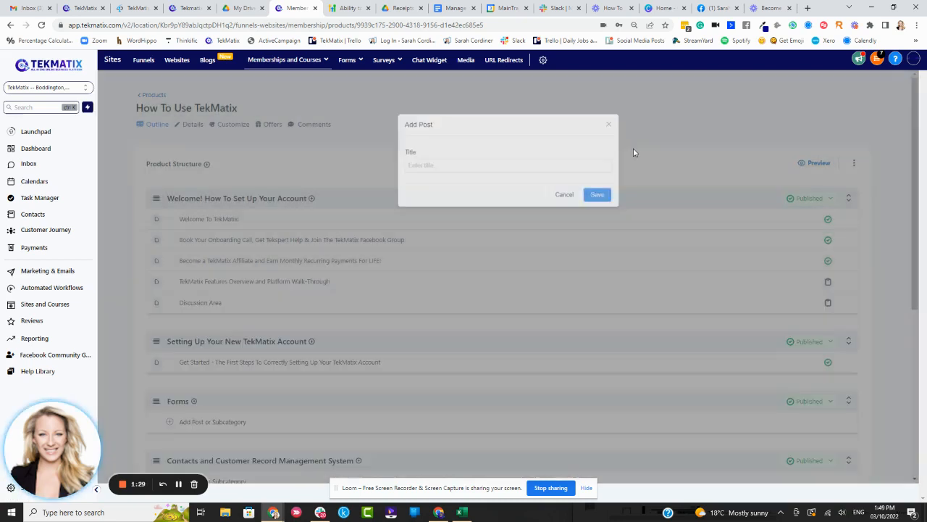
left_click(597, 194)
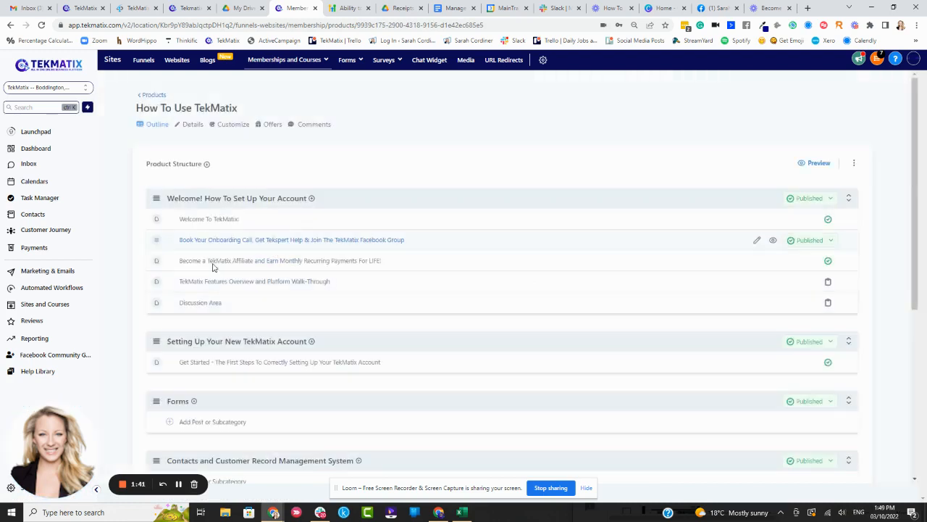
left_click(313, 123)
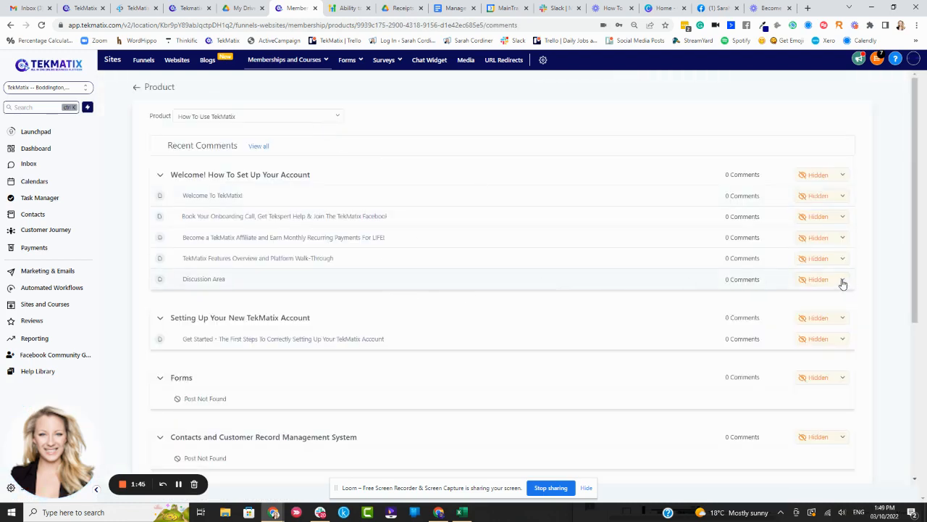
left_click(819, 279)
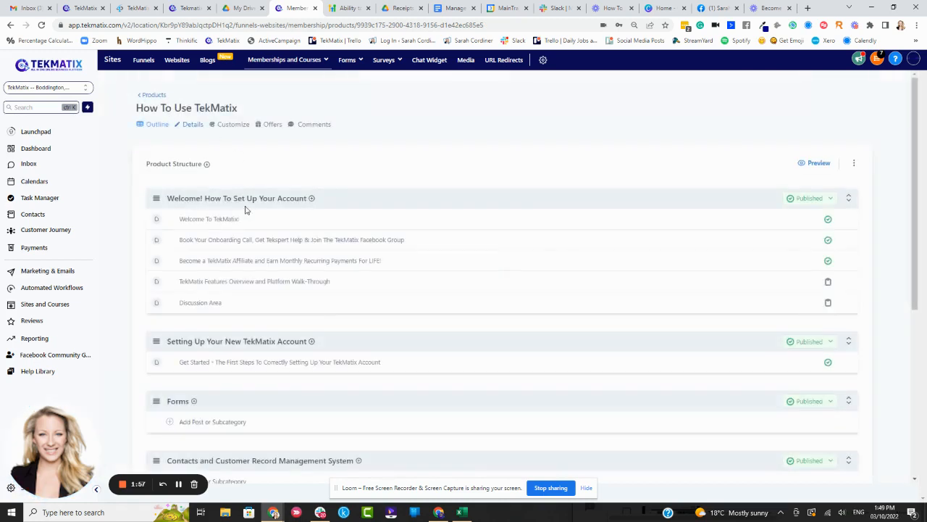
Open the Discussion Area editor and set its category to Welcome! How To Set Up Your Account.
left_click(200, 302)
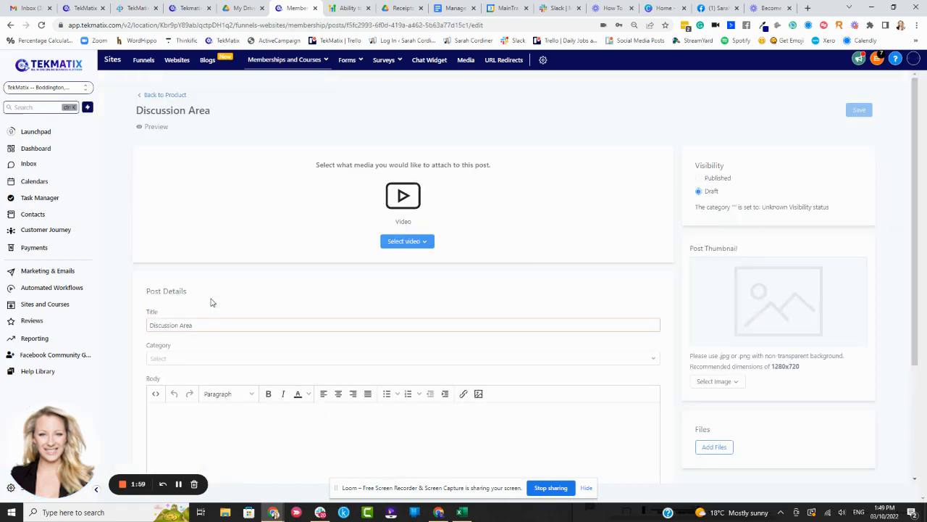
left_click(404, 358)
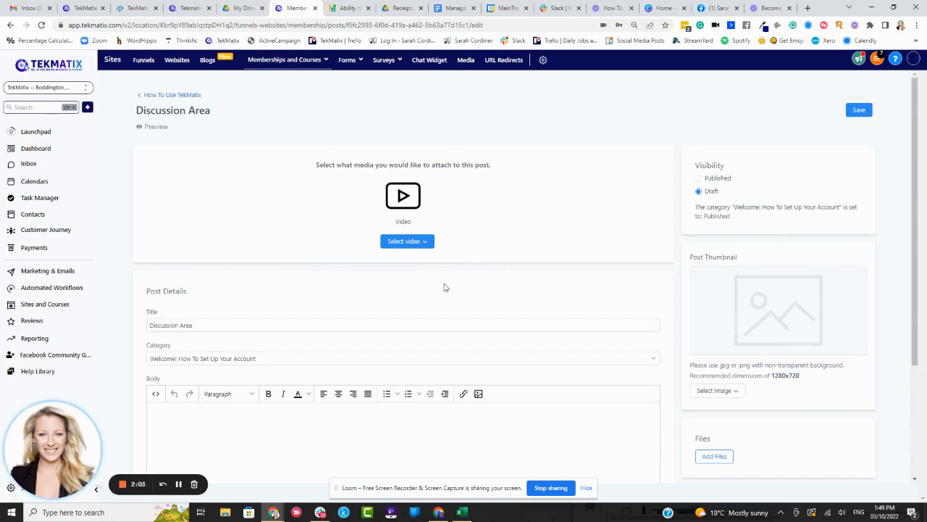
mouse_move(580, 168)
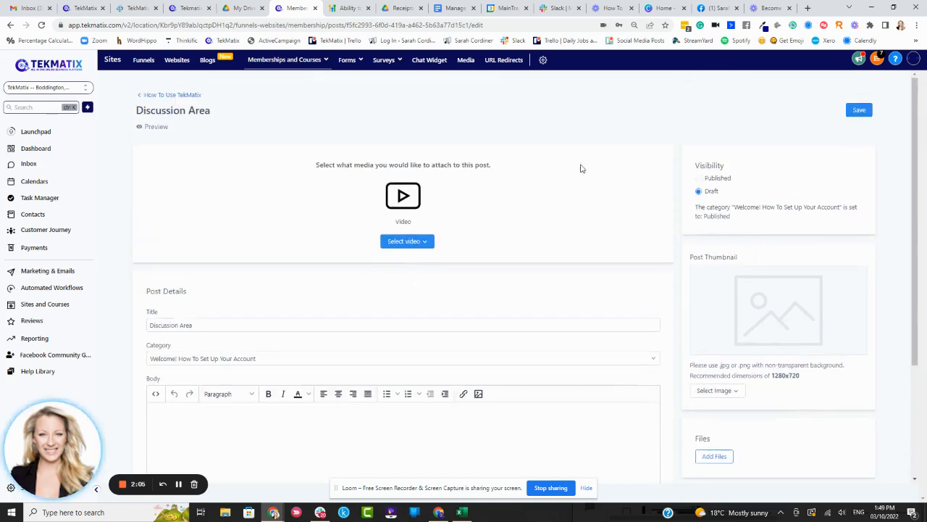
mouse_move(430, 201)
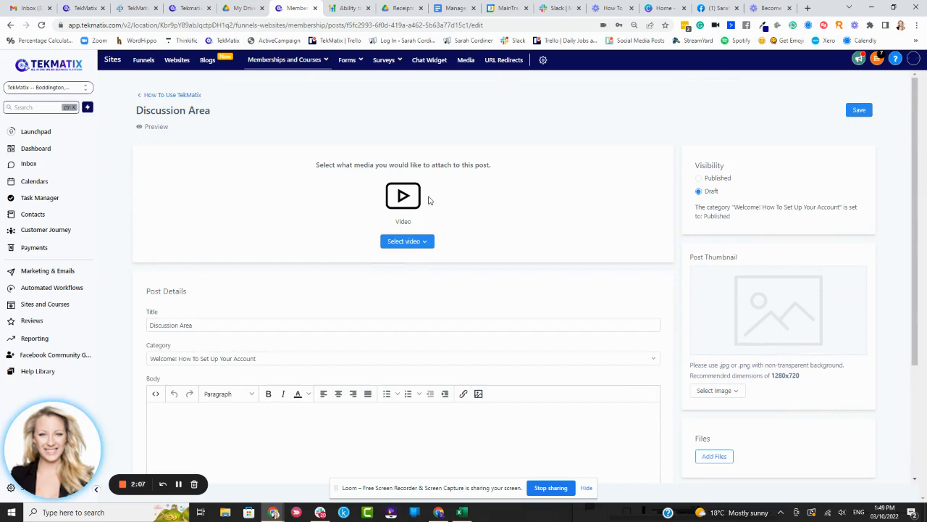
mouse_move(403, 203)
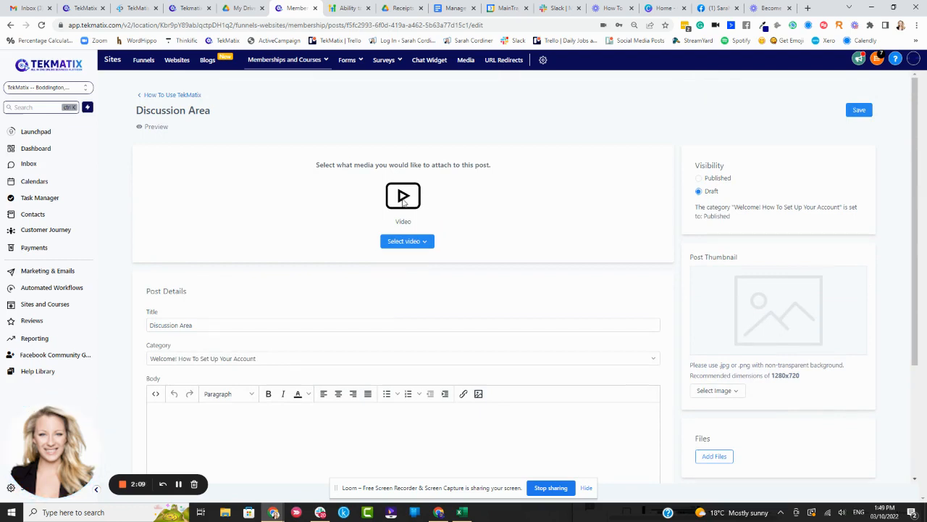
scroll("down", 3)
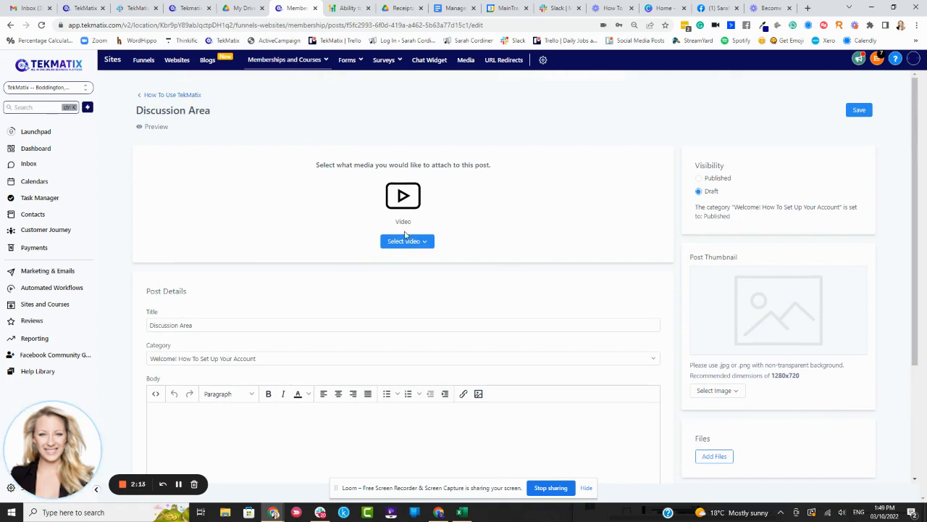
scroll("down", 3)
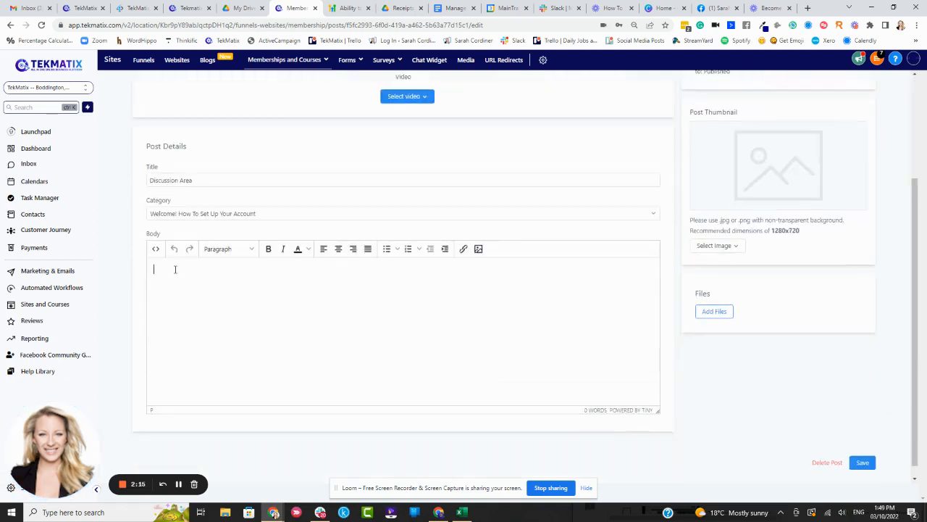
Write 'WELCOME TO THE DISCUSSION AREA - LEAVE YOUR QUESTIONS BELOW' as a bold heading in the body.
type("WELCOME TO")
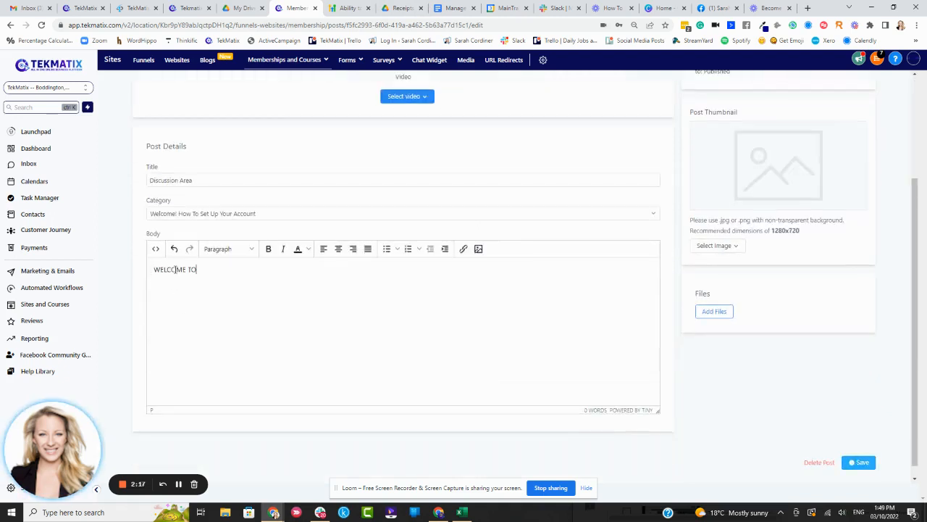
type("THE DISCUSSION AREA - LEAVE YOUR QUESTIONS")
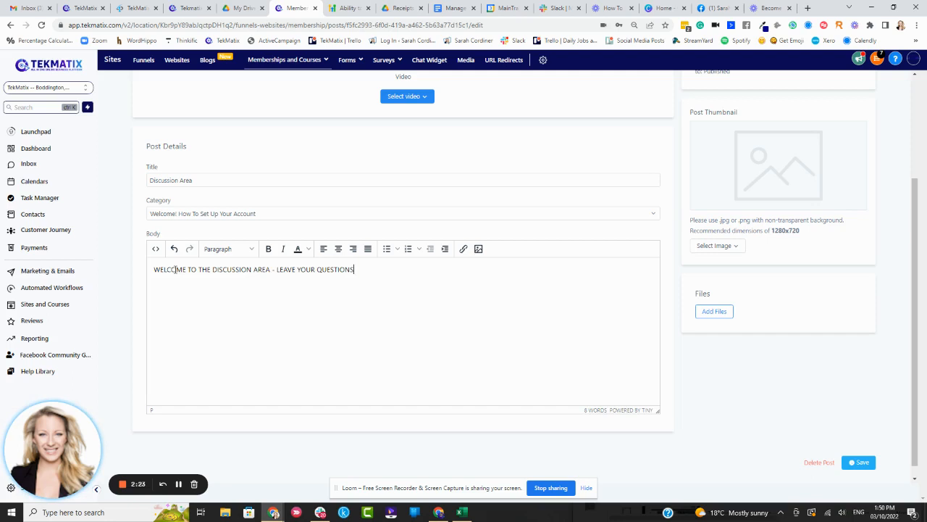
type("BELOW")
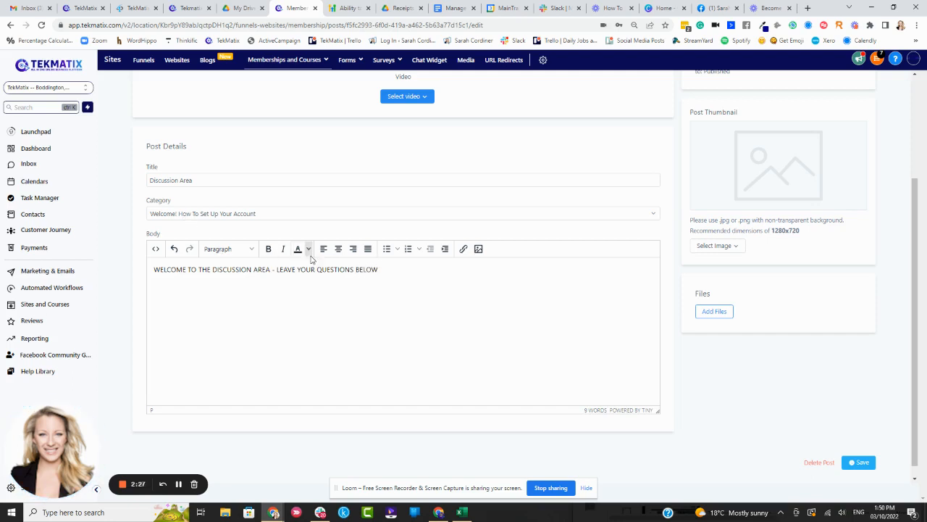
triple_click(264, 268)
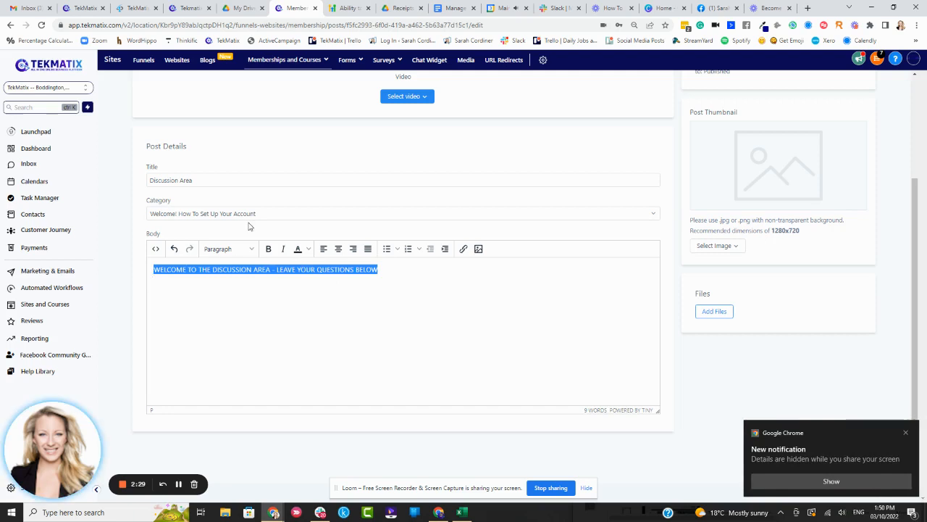
left_click(268, 249)
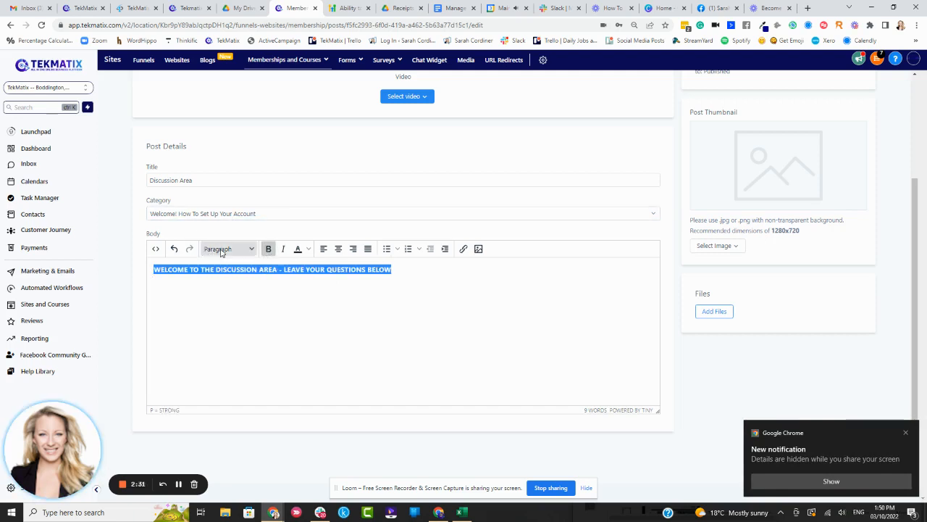
left_click(228, 248)
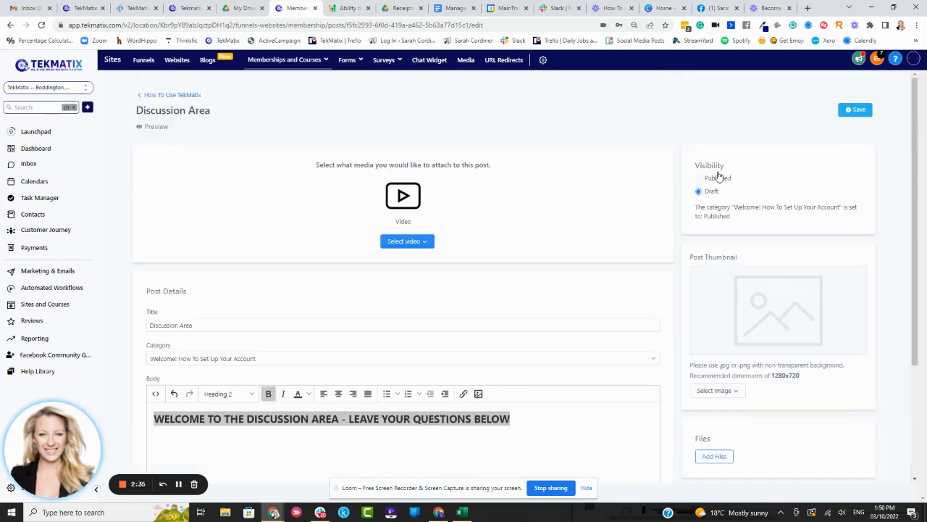
Set the Discussion Area lesson's visibility to Published and save it.
left_click(699, 178)
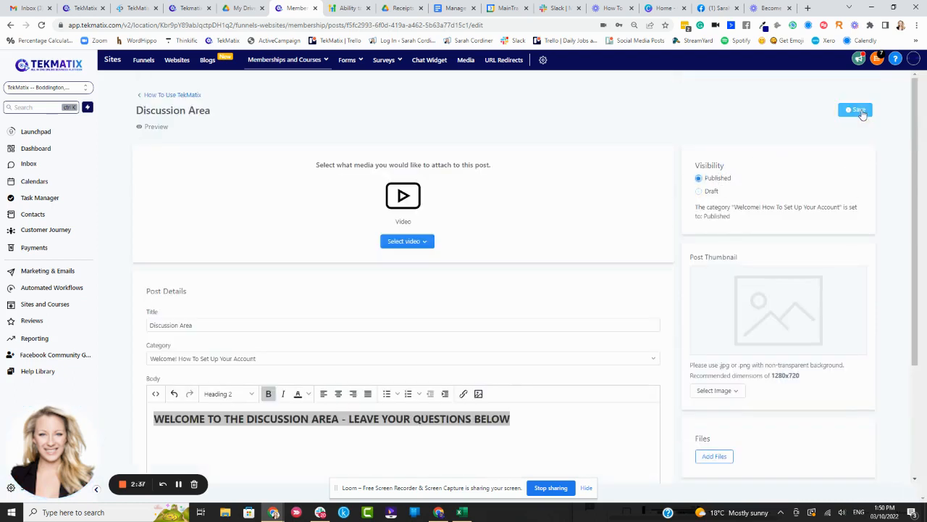
left_click(856, 109)
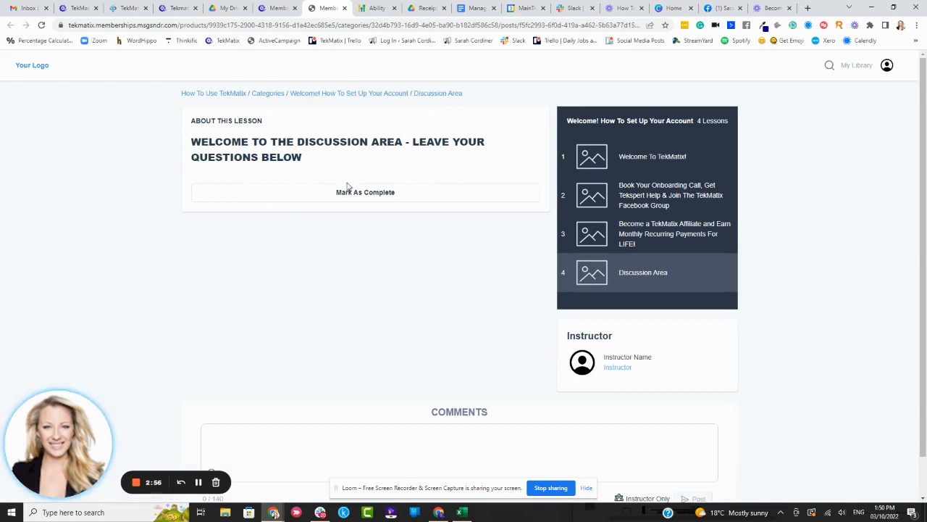
Type the comment 'tHANKS FOR THIS COMMUNITY area! Love it!' on the lesson page.
scroll("down", 3)
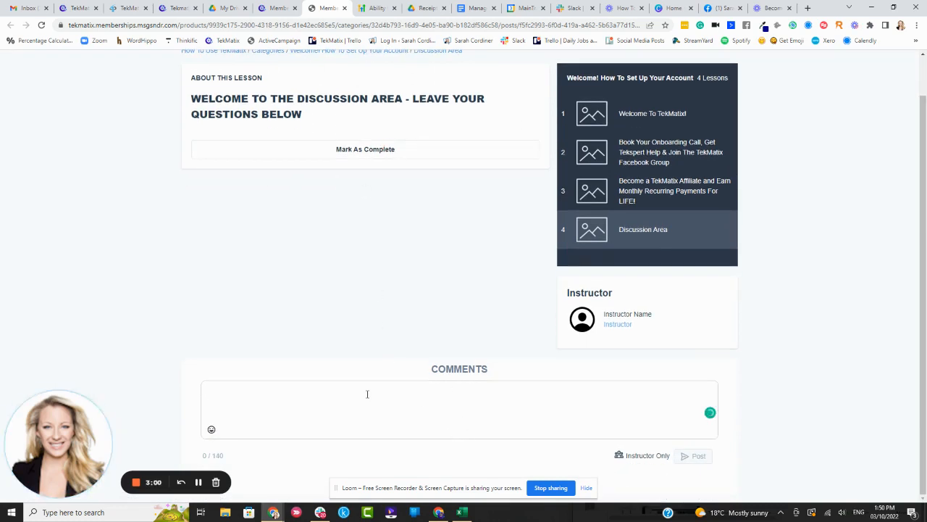
type("tHANKS FOR THIS")
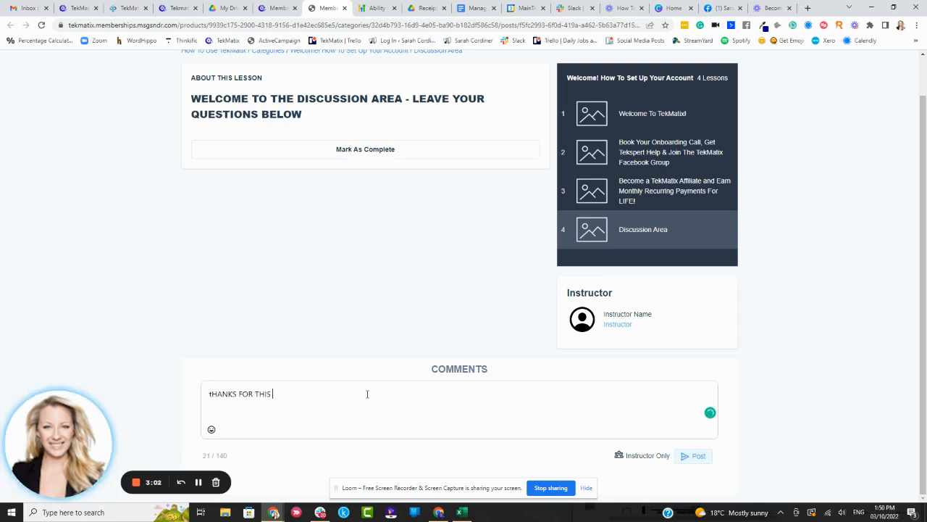
type("COMMUNITY a")
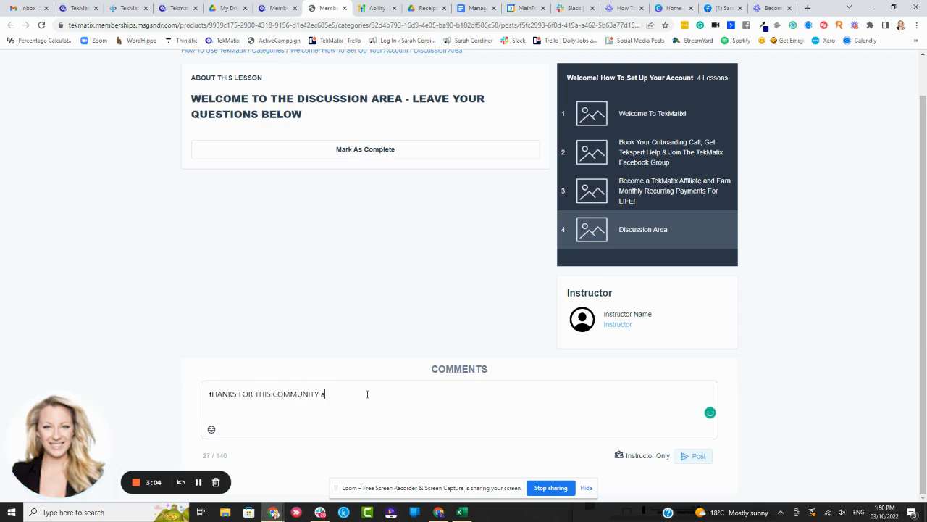
type("rea! Love it!")
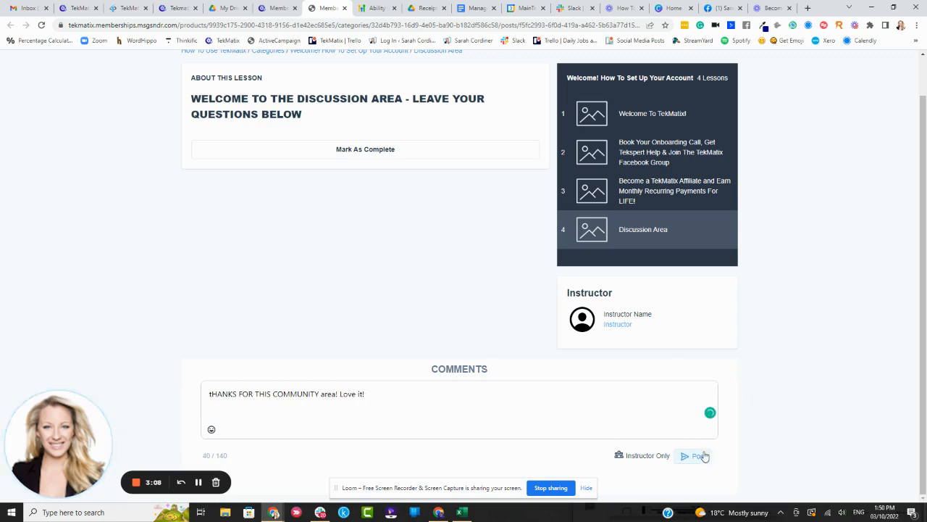
Submit the thank-you comment and open an empty reply box beneath it.
left_click(696, 456)
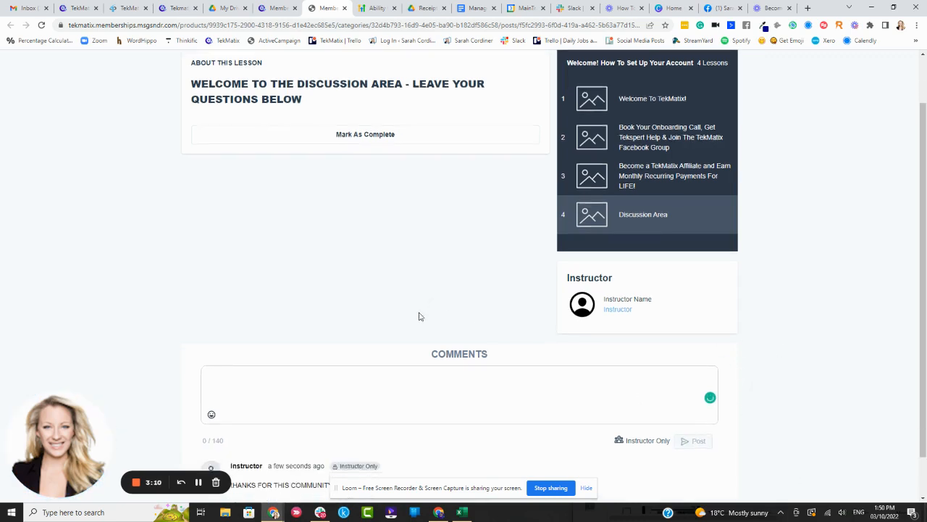
scroll("down", 3)
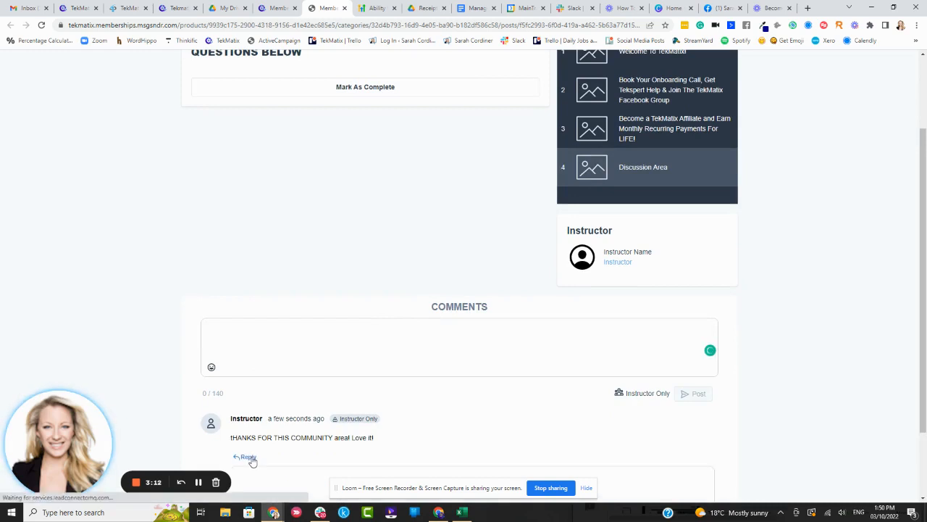
left_click(248, 456)
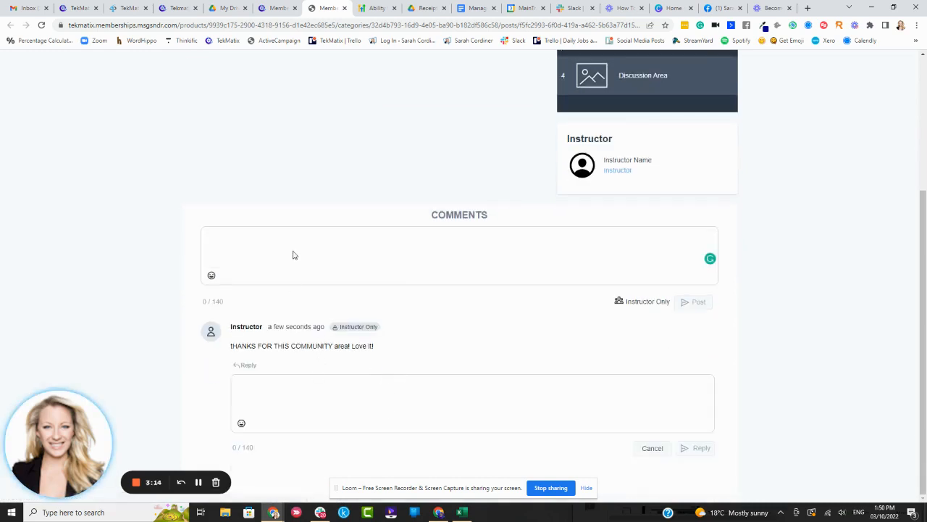
mouse_move(807, 249)
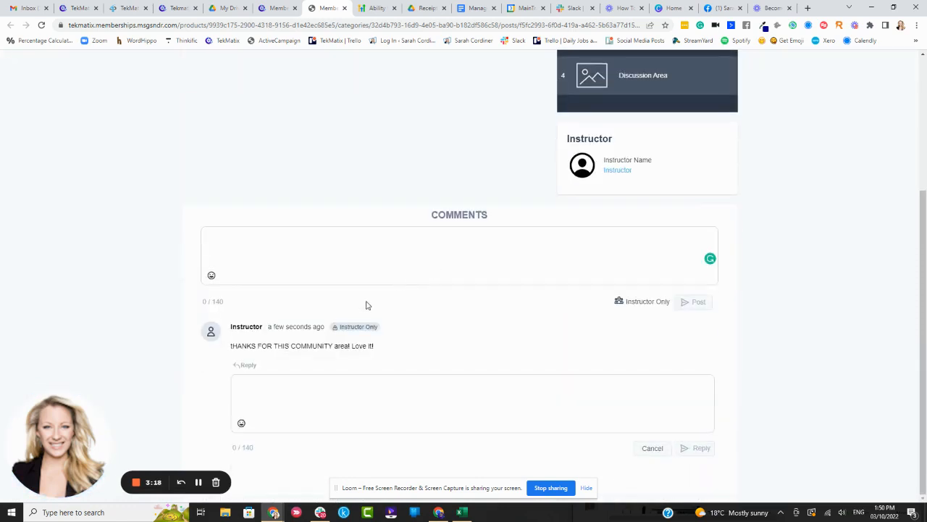
mouse_move(322, 350)
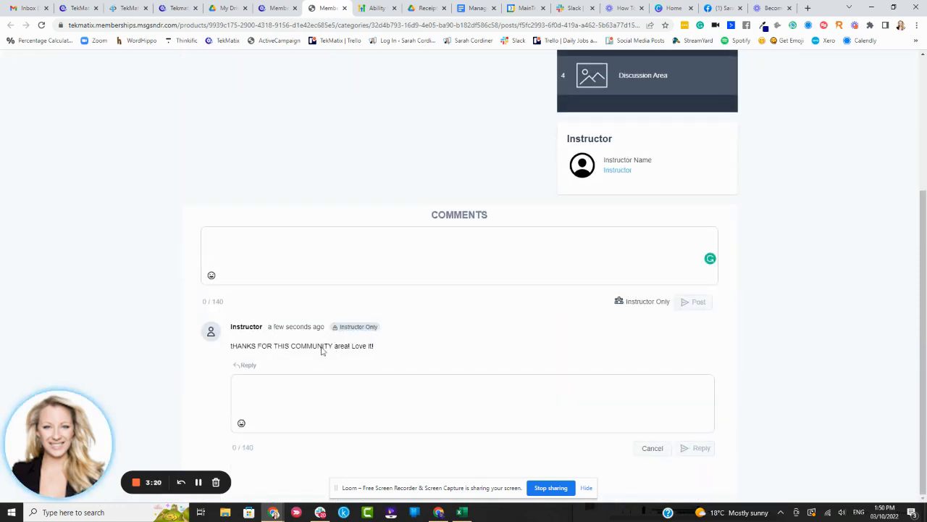
mouse_move(364, 320)
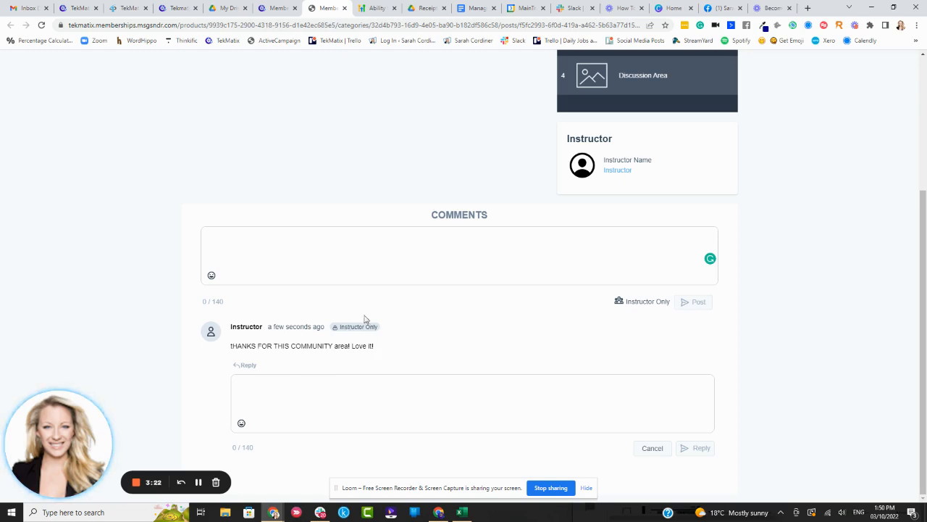
mouse_move(457, 311)
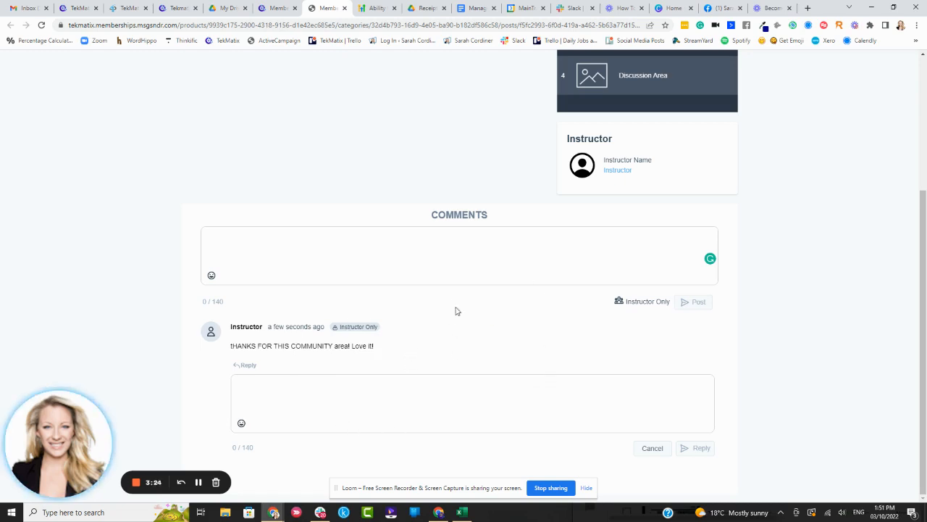
mouse_move(612, 346)
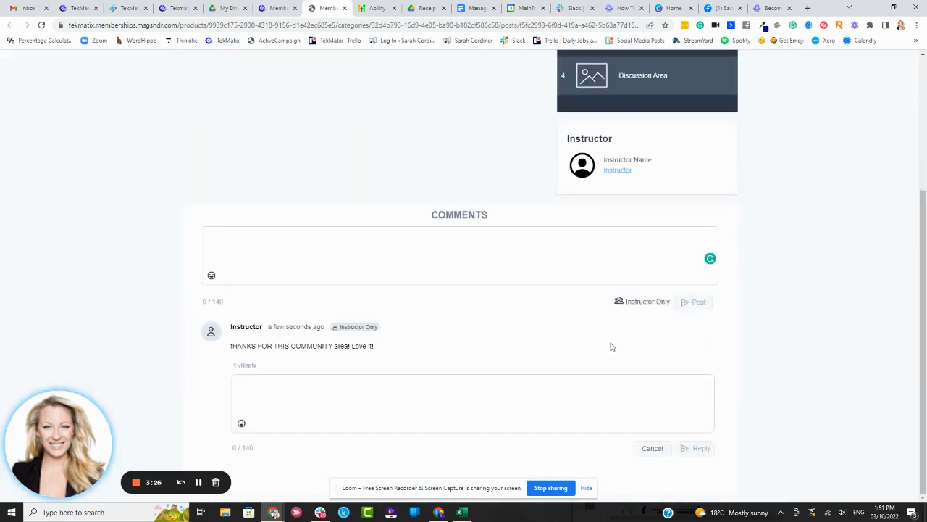
mouse_move(330, 334)
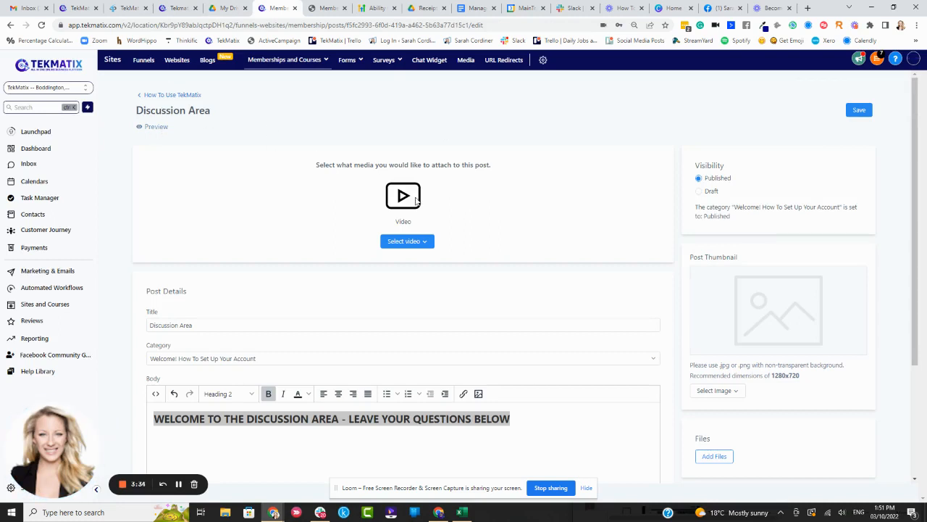
mouse_move(281, 145)
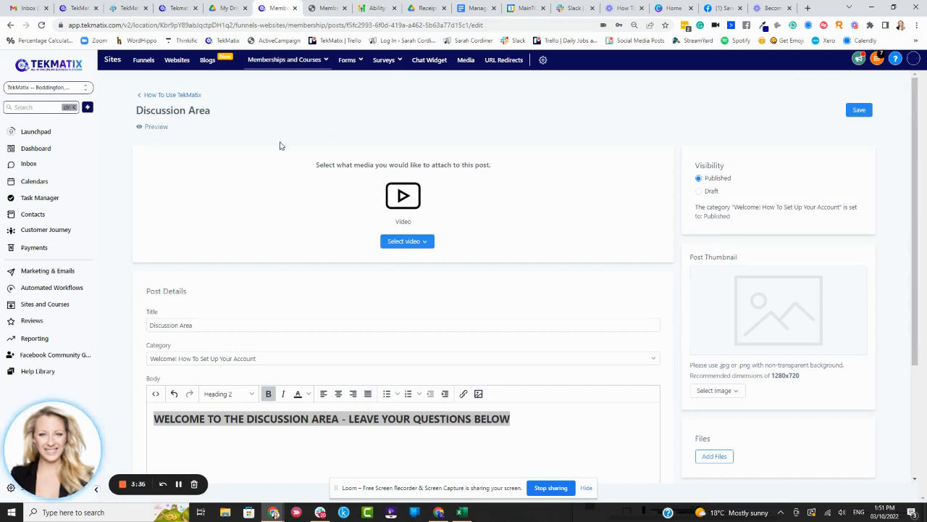
mouse_move(579, 289)
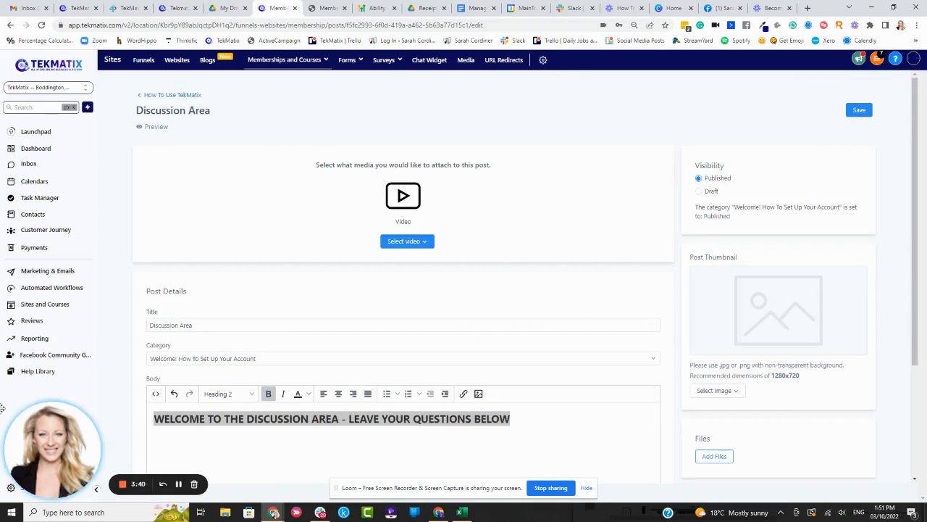
mouse_move(304, 106)
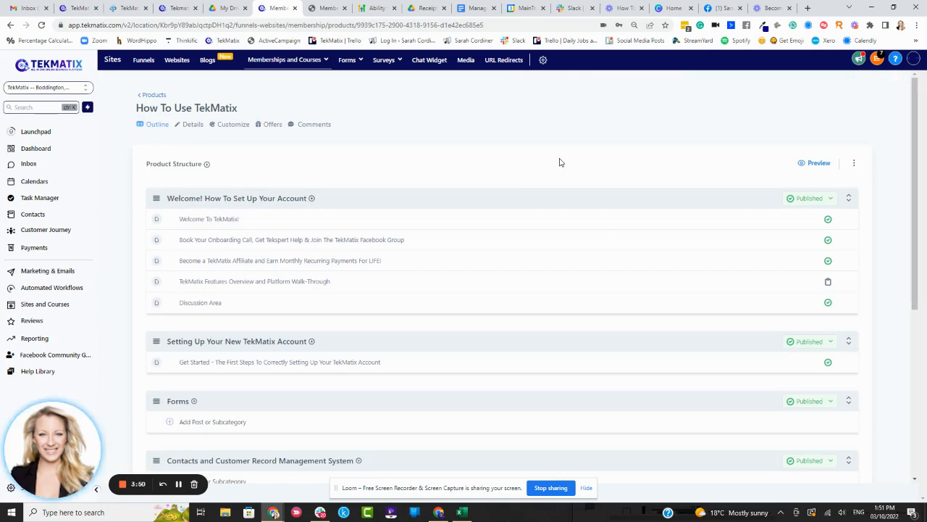
mouse_move(427, 170)
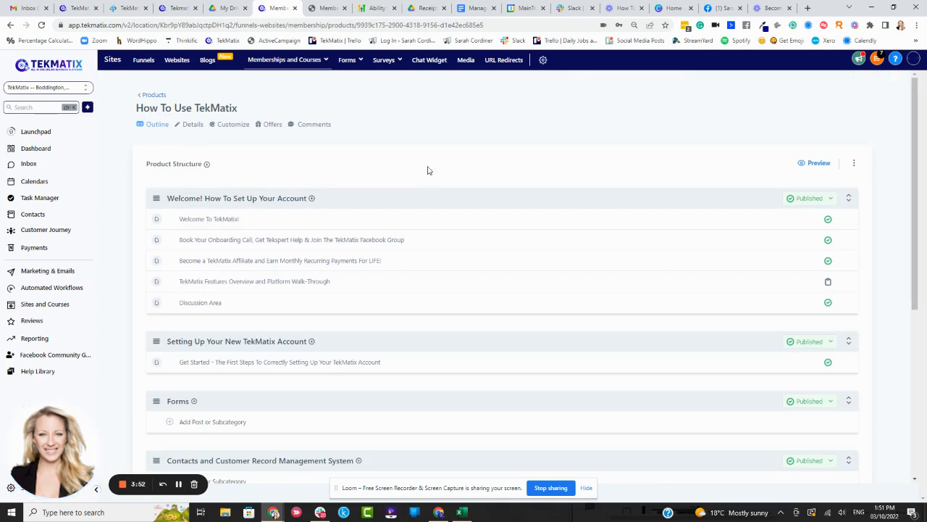
mouse_move(205, 168)
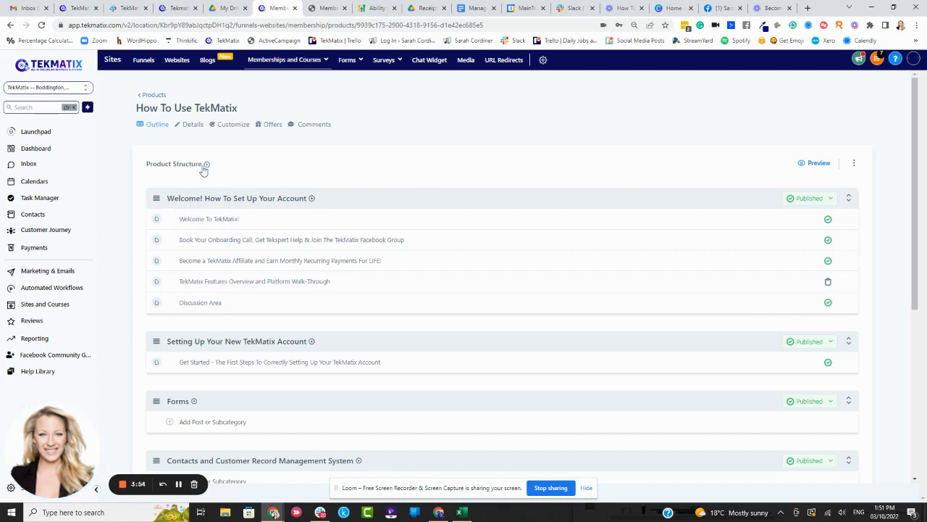
mouse_move(206, 164)
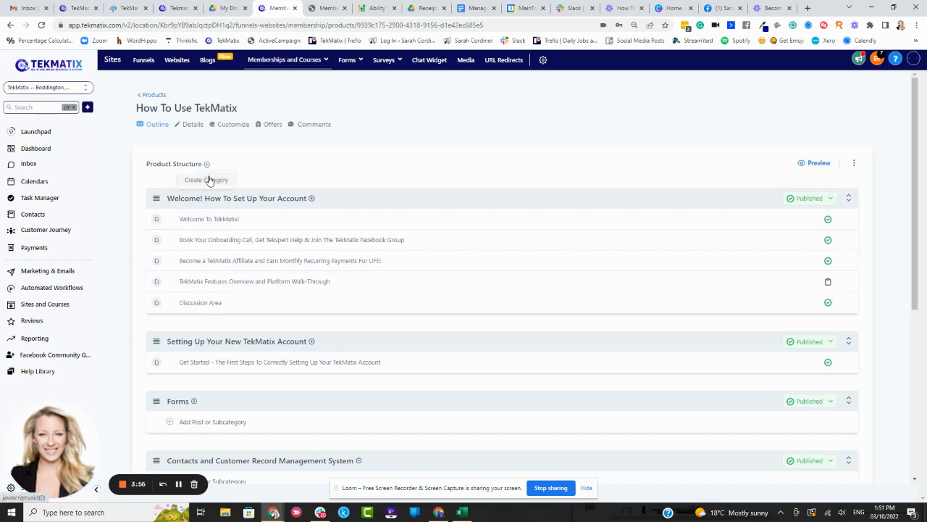
Choose Add Post from the Welcome category's plus menu.
left_click(312, 198)
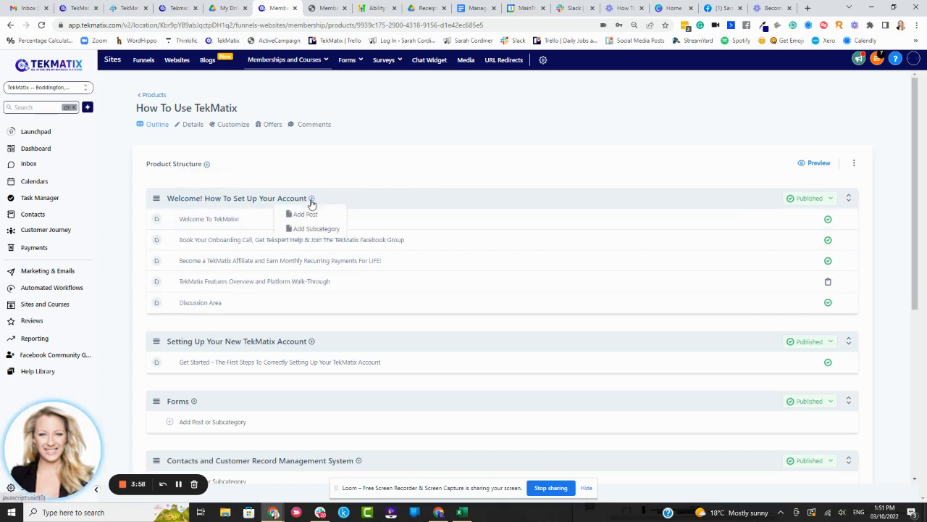
left_click(305, 214)
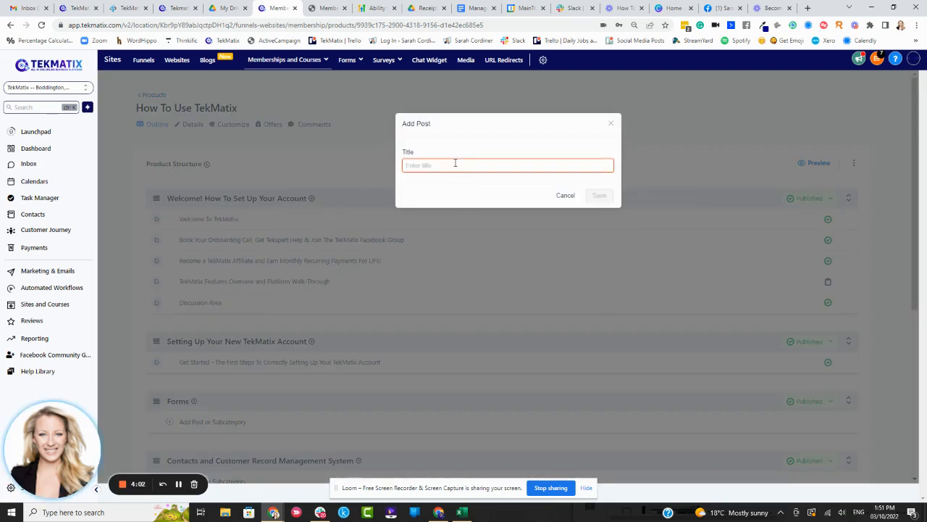
Title the new post 'Community area' and save it.
type("Community area")
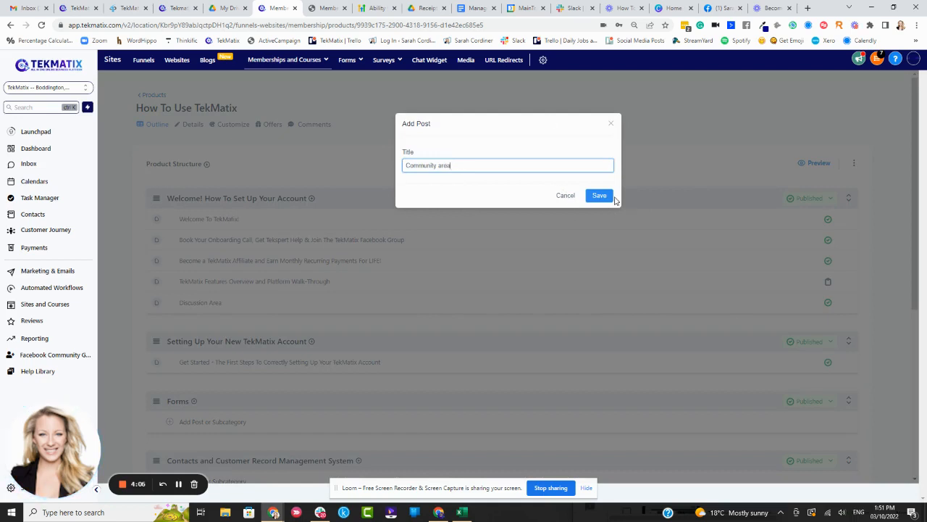
left_click(600, 195)
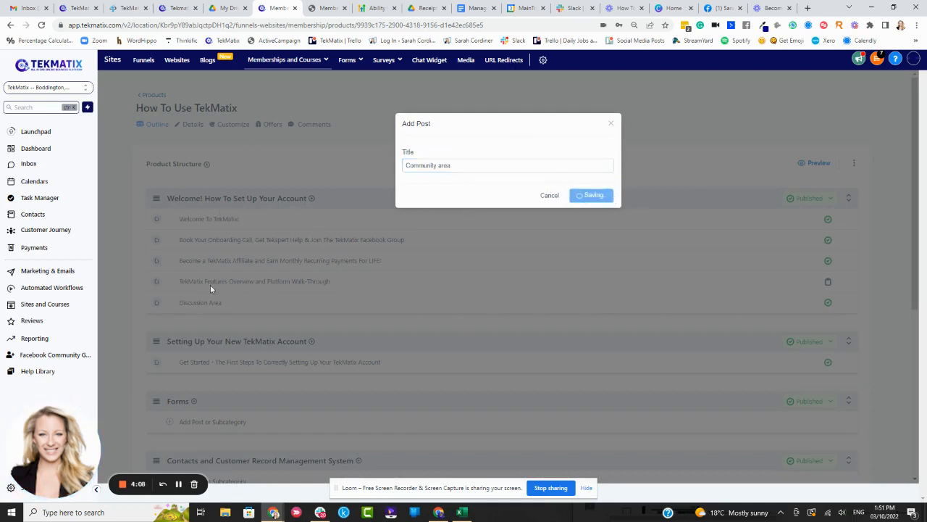
left_click(591, 195)
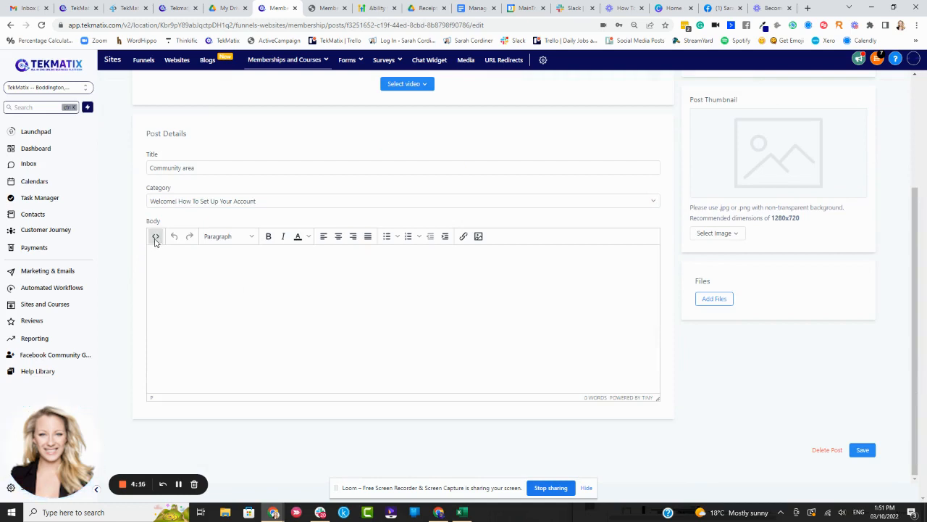
Open and close the body's source code editor unchanged, then return to the course outline.
left_click(155, 236)
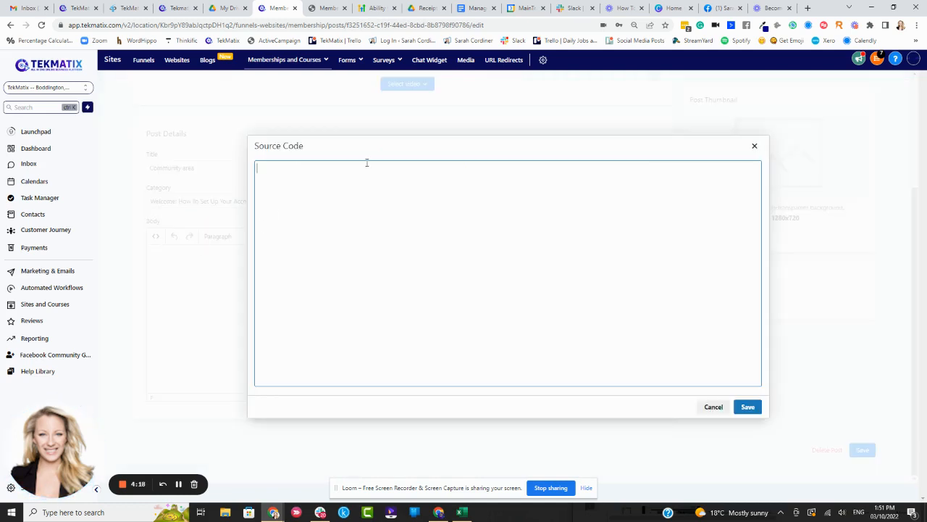
mouse_move(384, 266)
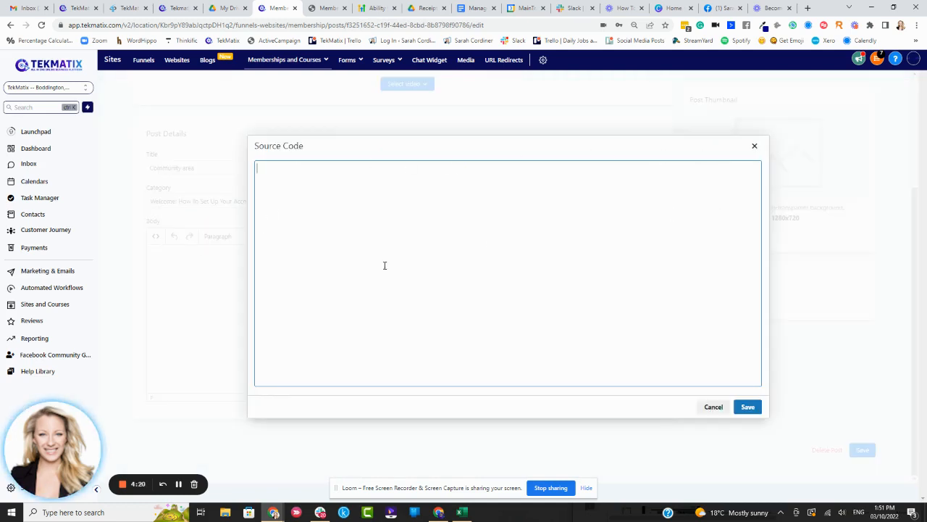
left_click(713, 406)
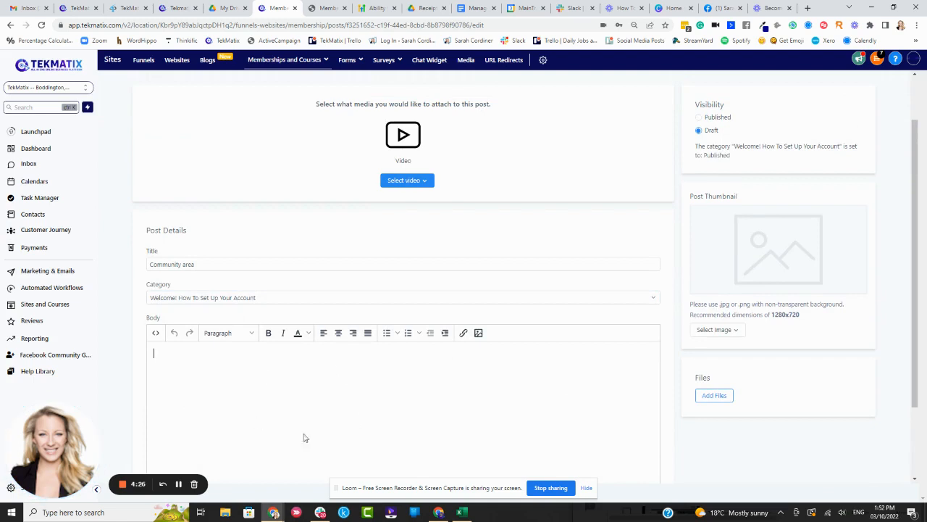
mouse_move(499, 440)
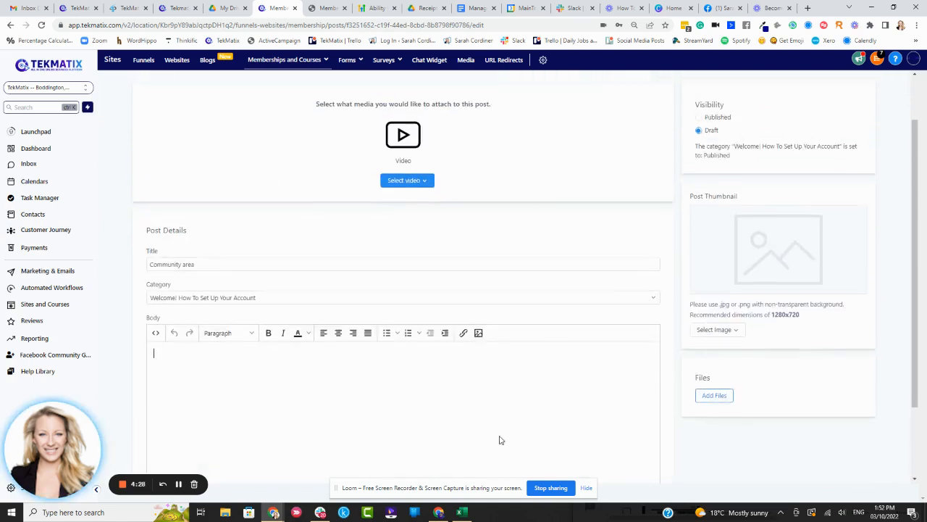
mouse_move(468, 397)
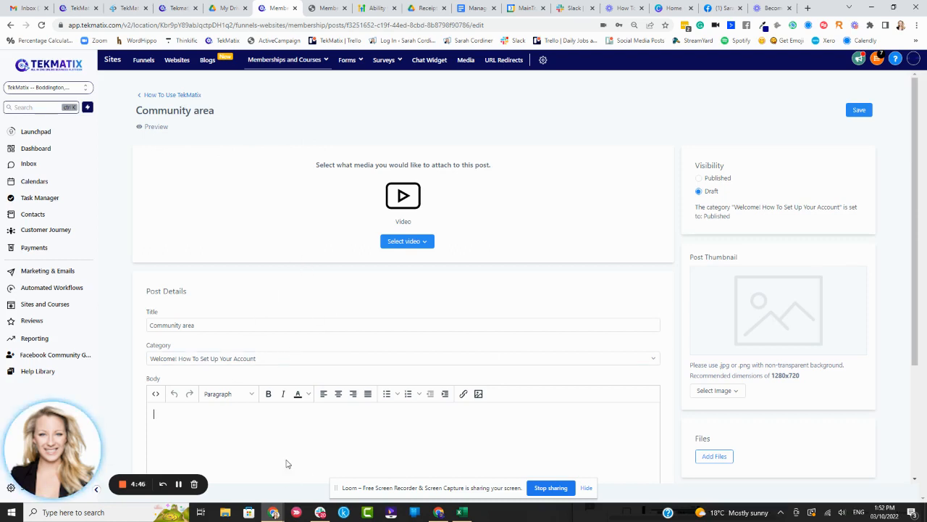
left_click(156, 394)
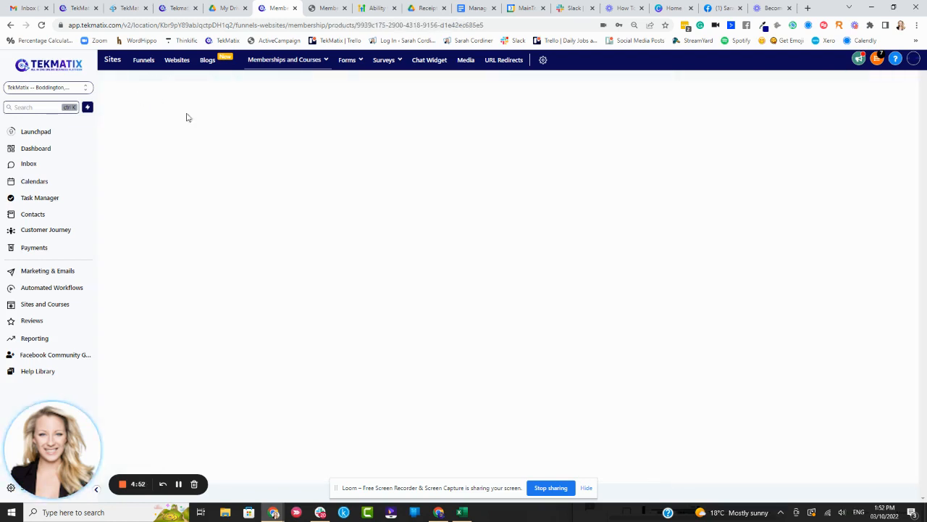
Delete the empty Community area draft post and confirm the deletion.
left_click(186, 107)
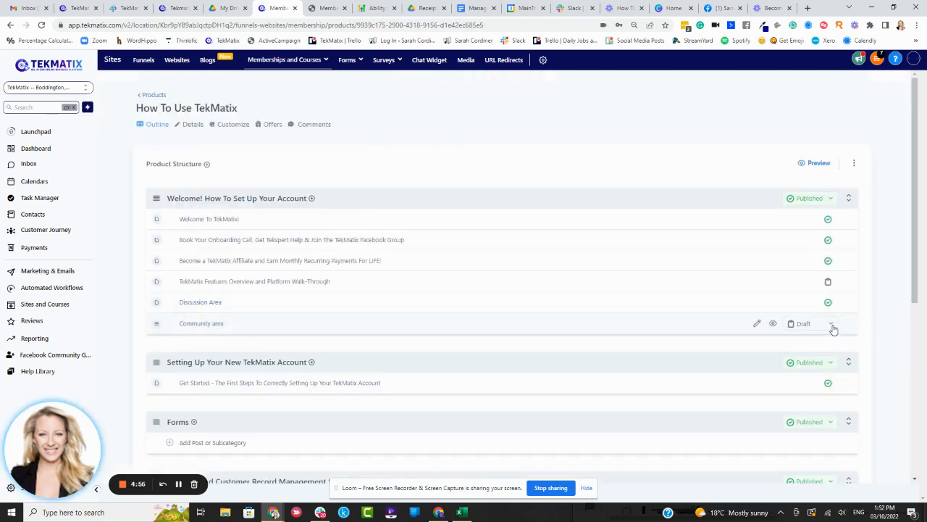
left_click(200, 323)
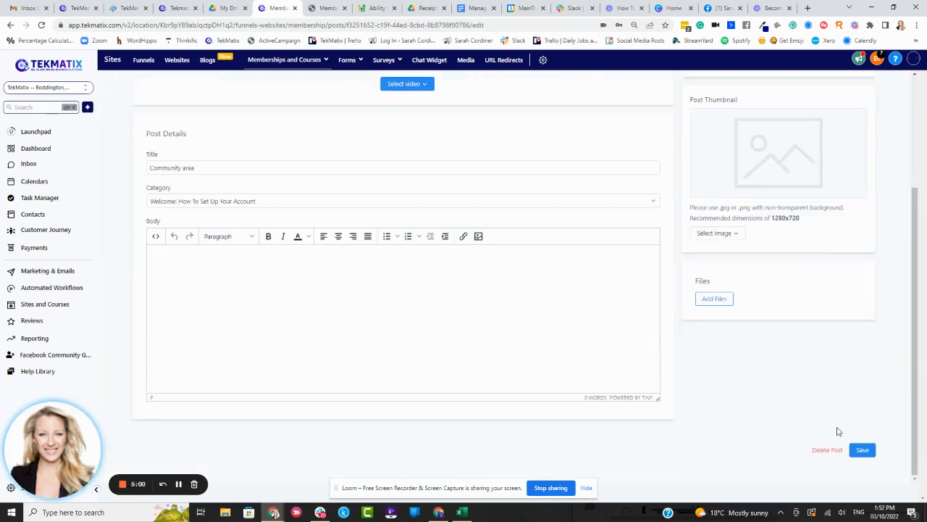
left_click(826, 449)
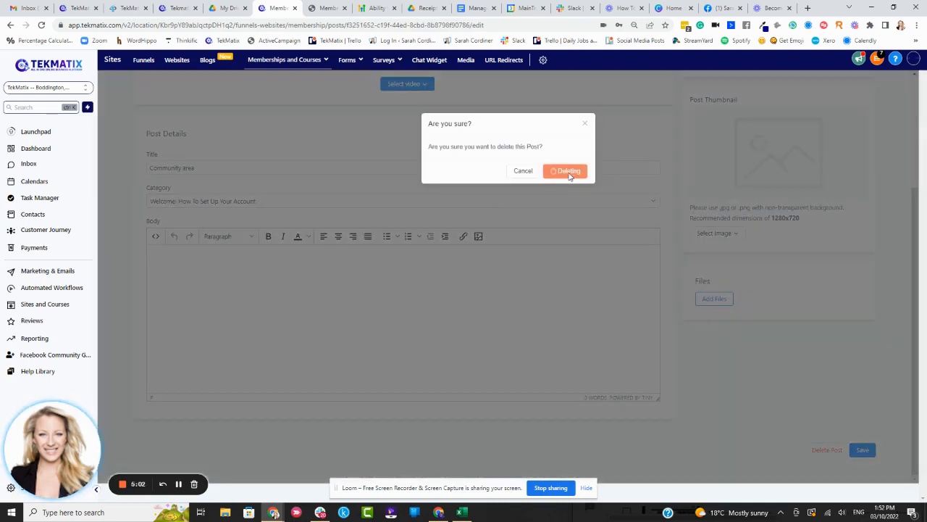
left_click(569, 171)
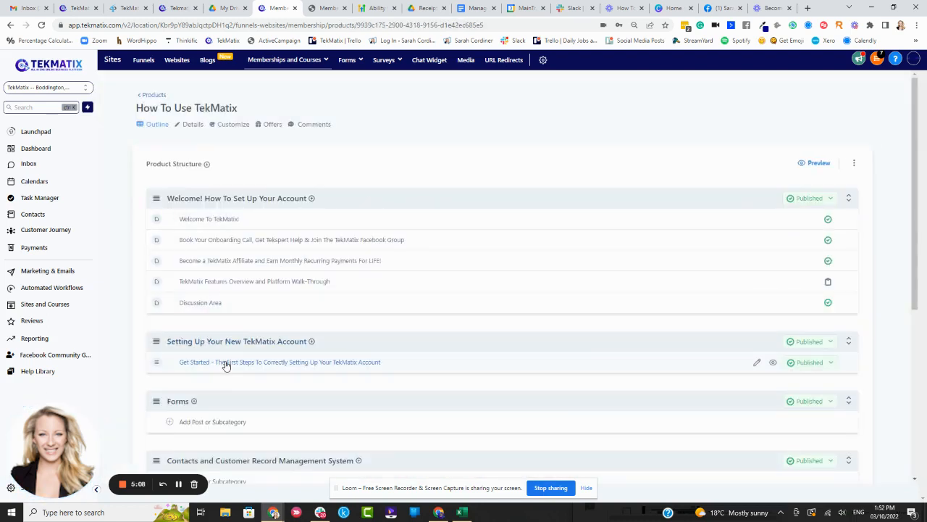
mouse_move(125, 440)
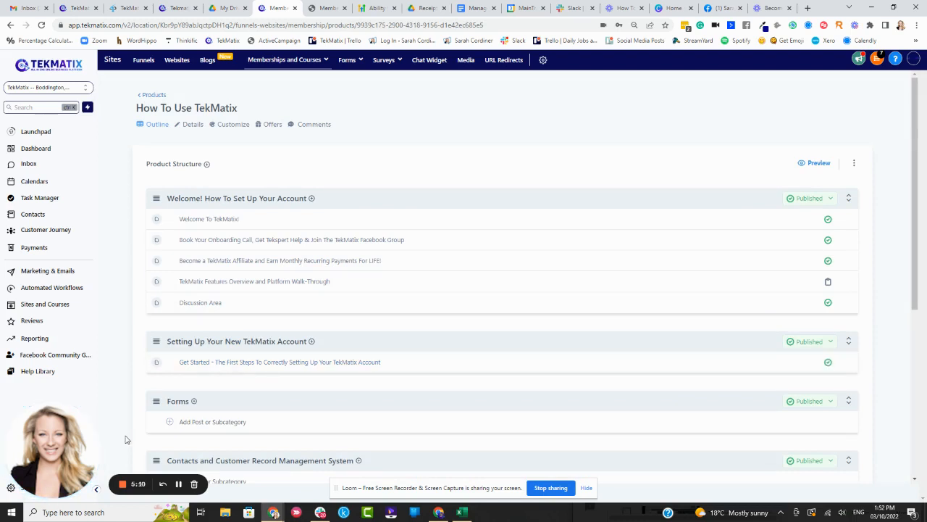